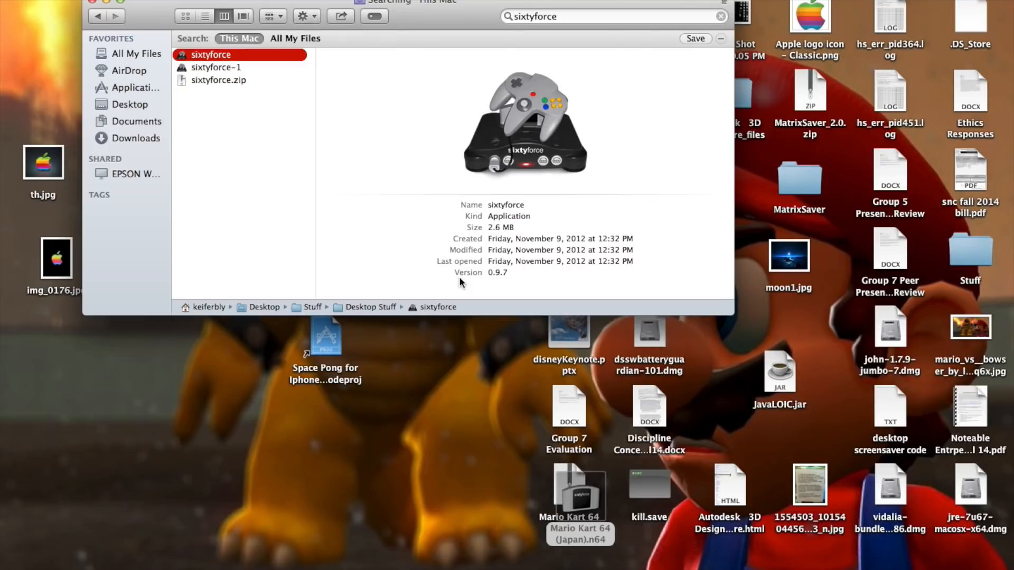
# Launch sixtyforce-1 from the Finder search results and open its controller keyset settings
pyautogui.click(216, 67)
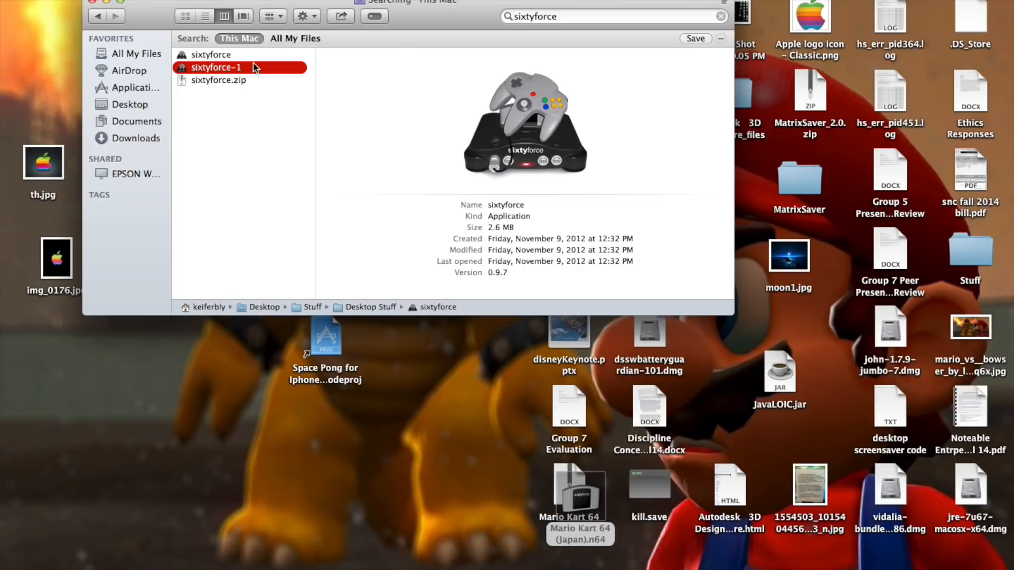
pyautogui.doubleClick(211, 54)
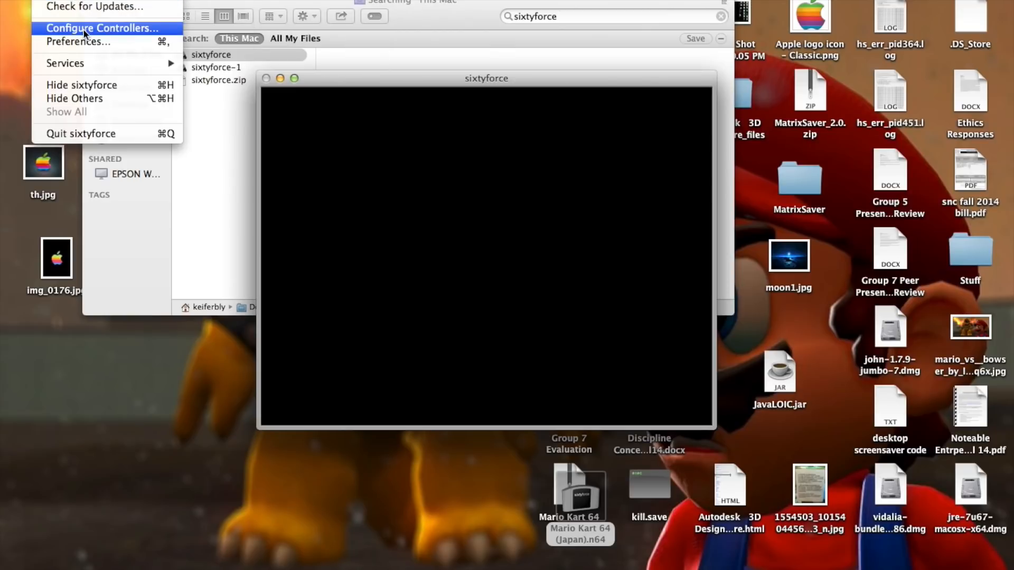
pyautogui.click(101, 28)
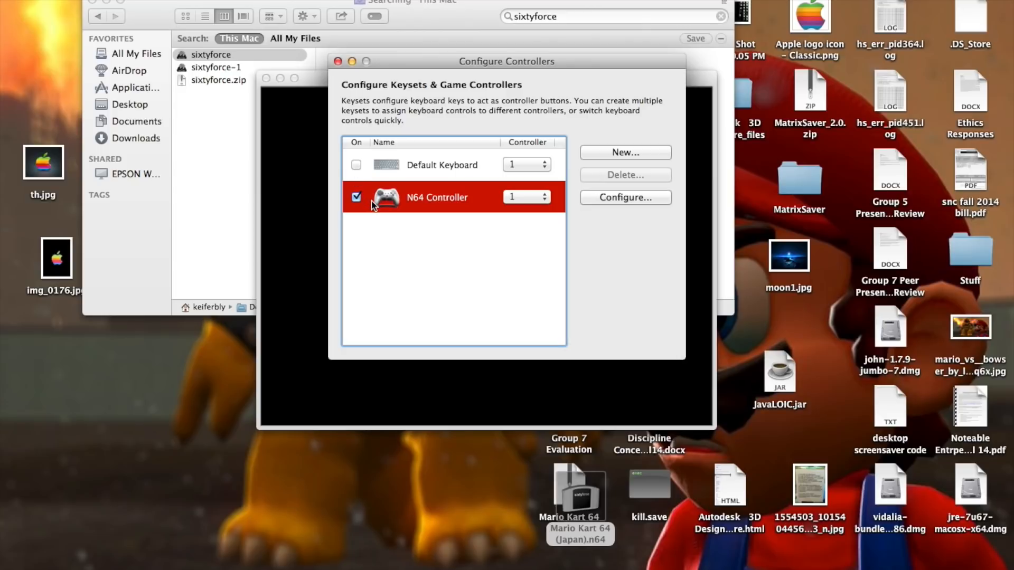
# Show the N64 Controller Adapter button mapping and select the A-Button row for reassignment
pyautogui.click(625, 197)
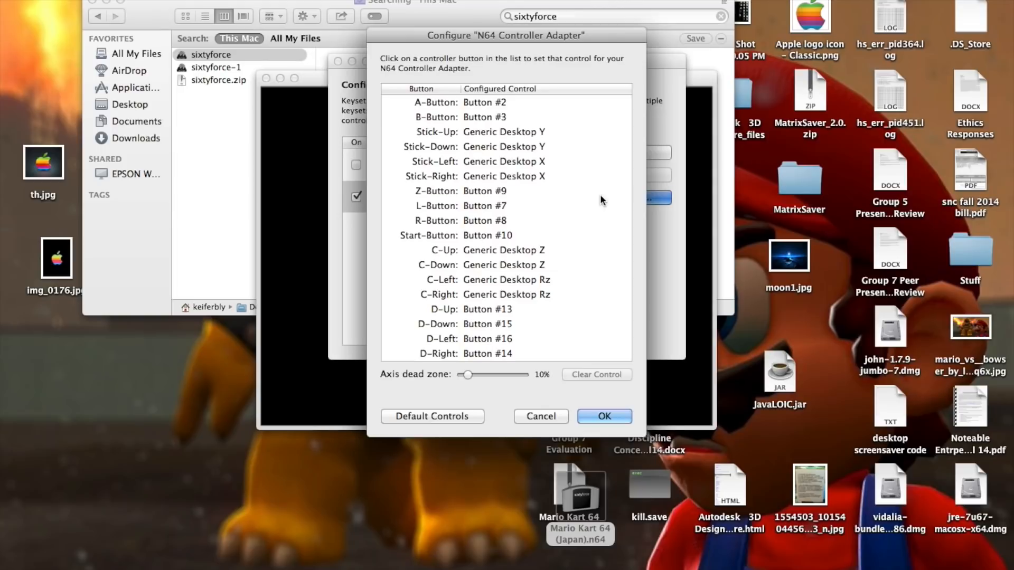
pyautogui.click(484, 102)
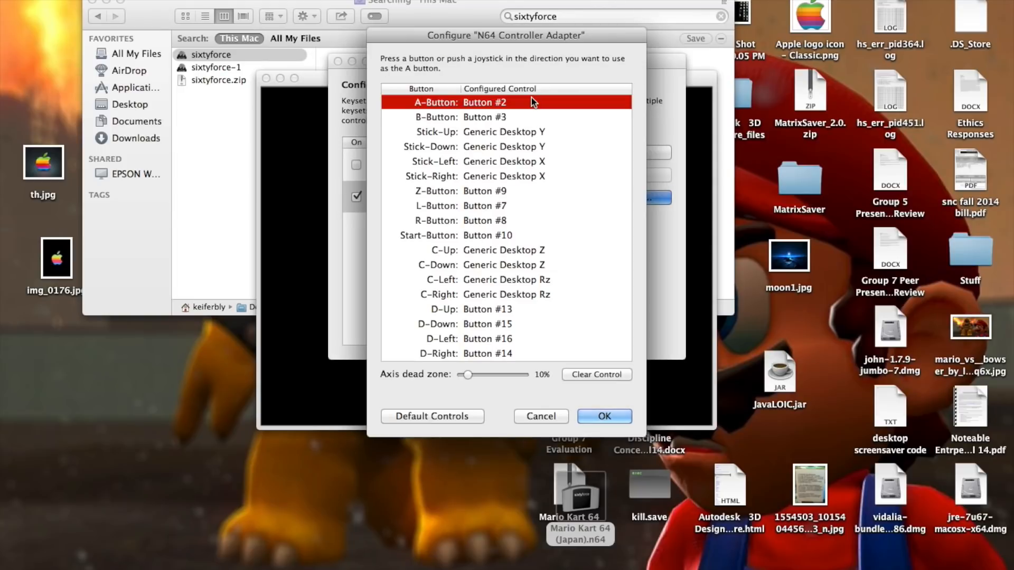